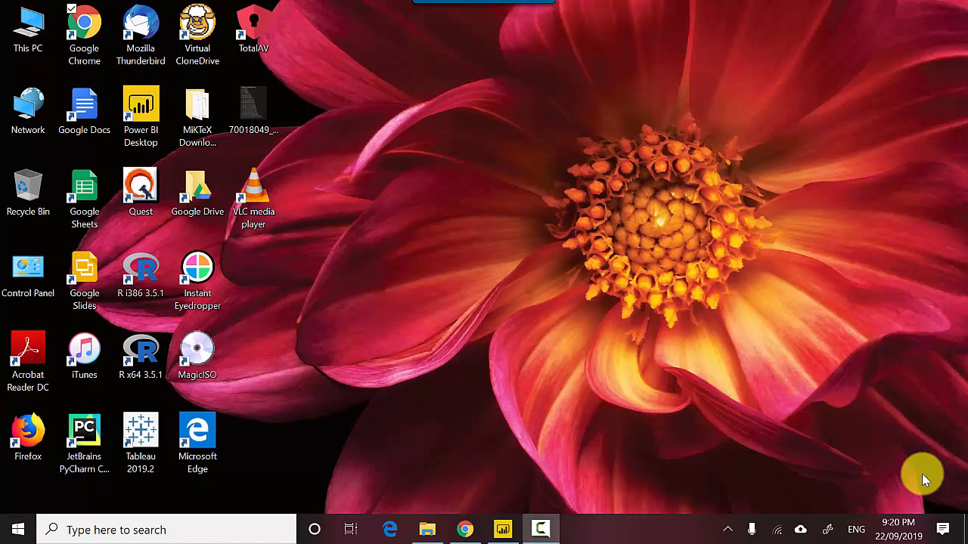
{"action": "mouse_move", "coordinate": [502, 529]}
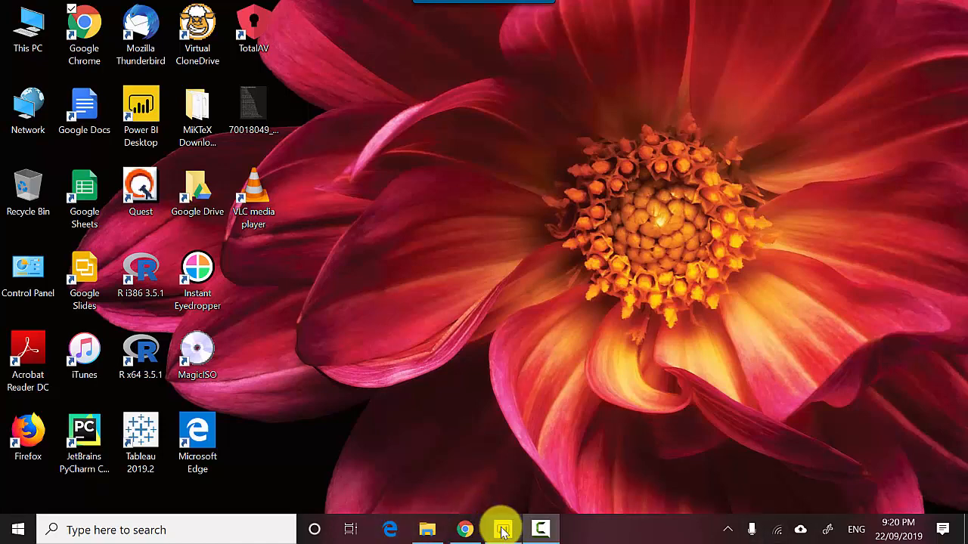
Step: Bring the Data Behind a visual report window to the front from the taskbar
{"action": "left_click", "coordinate": [502, 529]}
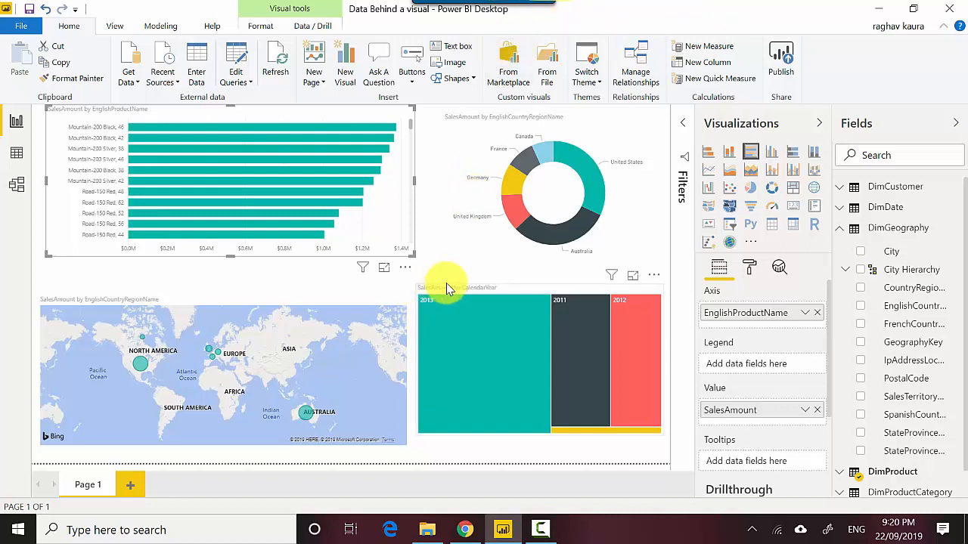
{"action": "mouse_move", "coordinate": [384, 270]}
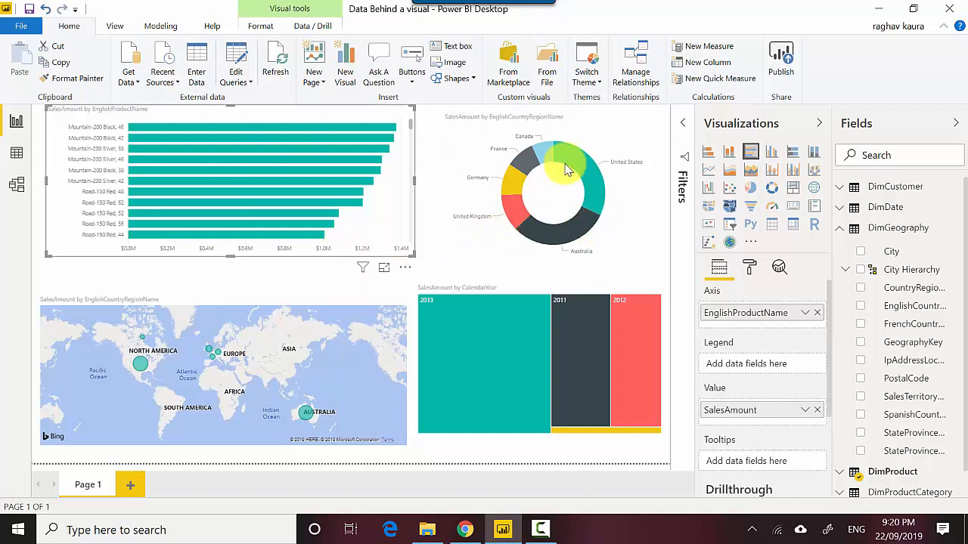
{"action": "mouse_move", "coordinate": [383, 269]}
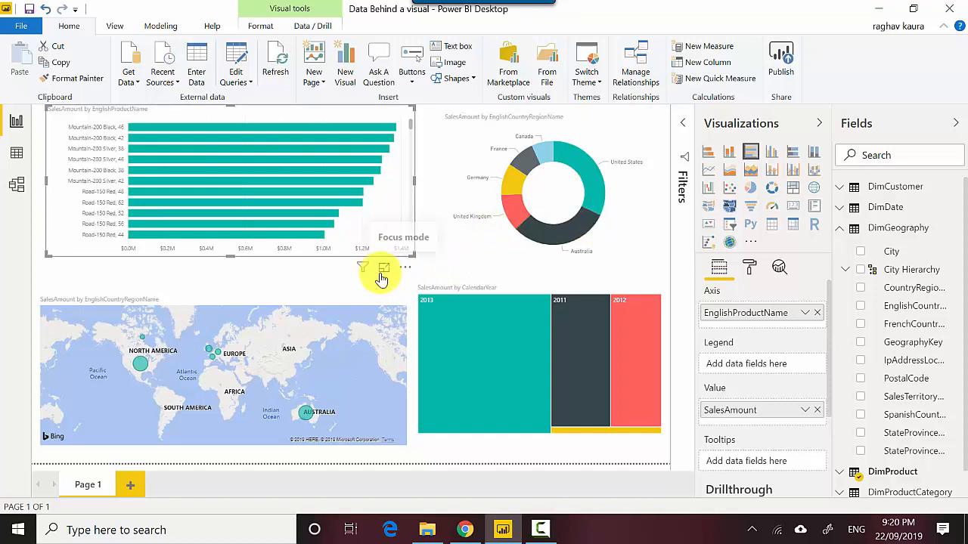
Step: Put the SalesAmount by product name bar chart into focus mode
{"action": "left_click", "coordinate": [383, 268]}
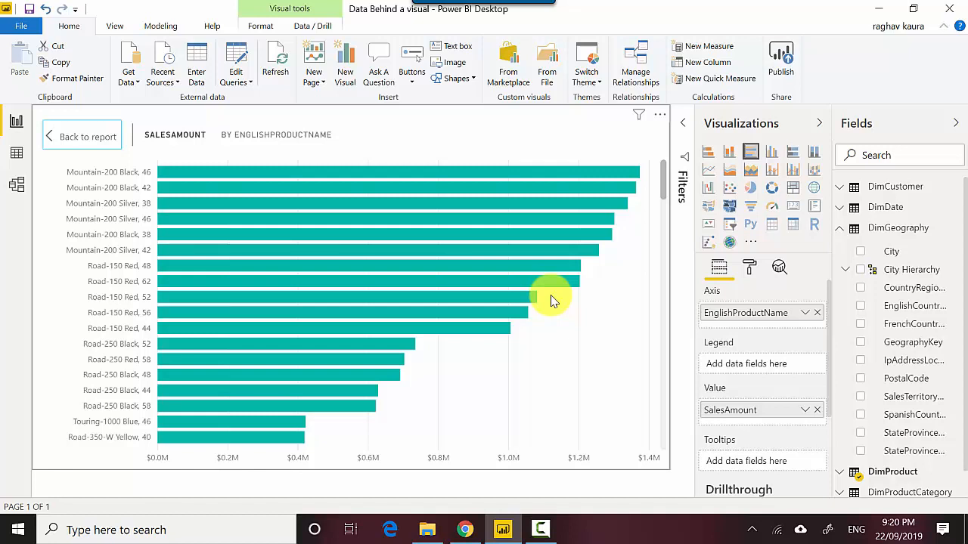
{"action": "mouse_move", "coordinate": [660, 117]}
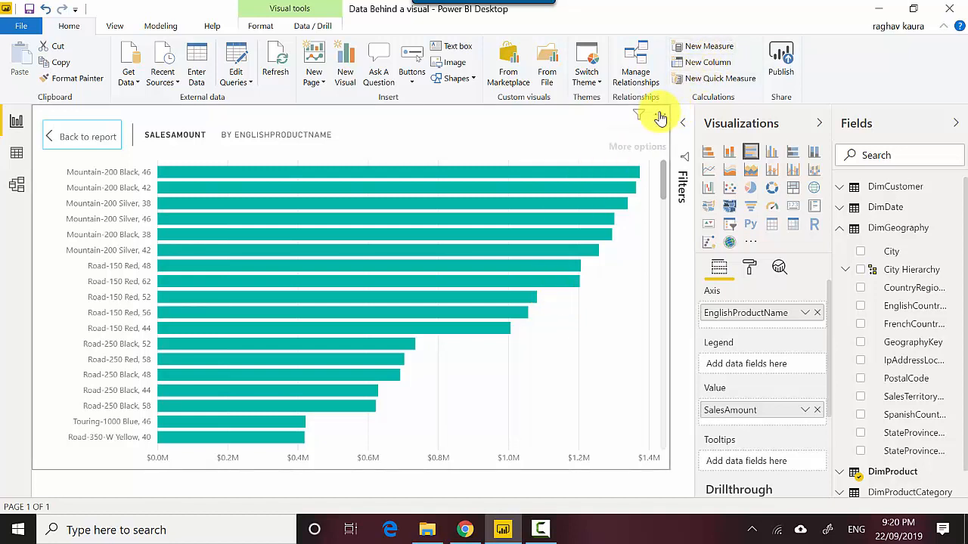
Step: Show the chart's data table listing SalesAmount for each product name
{"action": "left_click", "coordinate": [660, 115]}
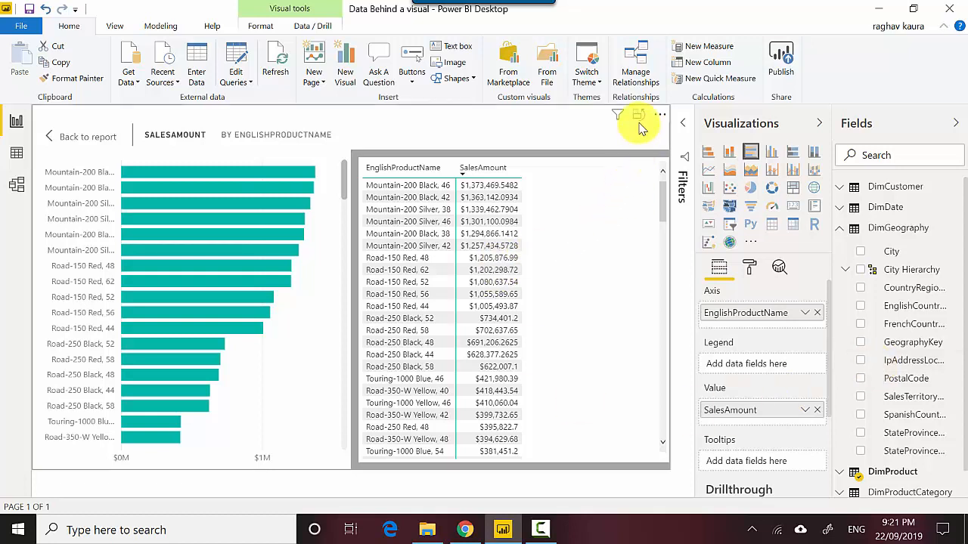
{"action": "mouse_move", "coordinate": [639, 115]}
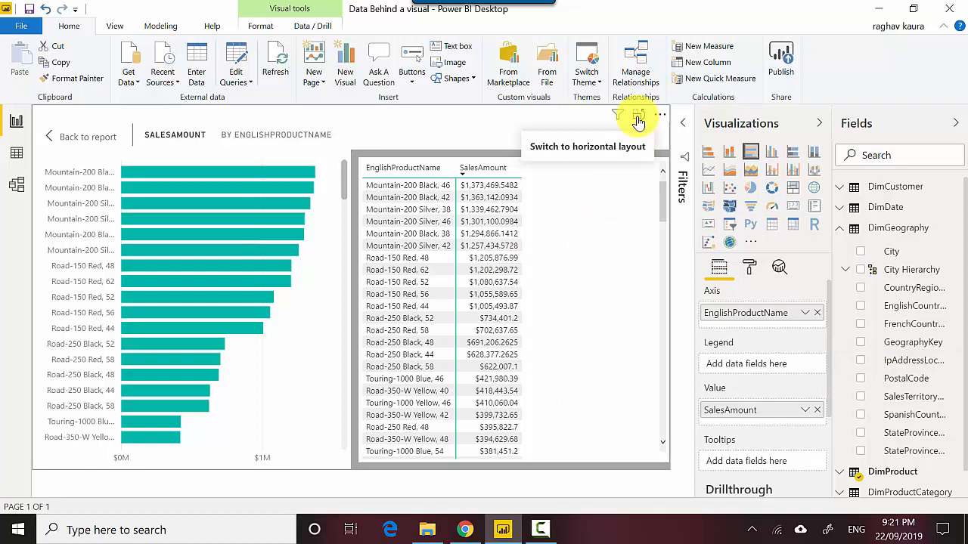
Step: Switch the focused visual to a horizontal layout with the table below the chart
{"action": "left_click", "coordinate": [639, 120]}
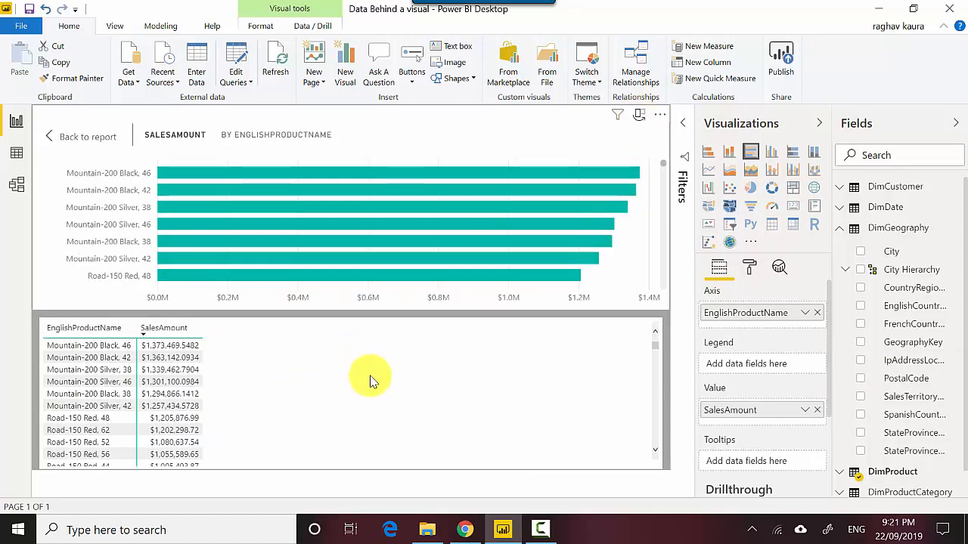
{"action": "mouse_move", "coordinate": [533, 365]}
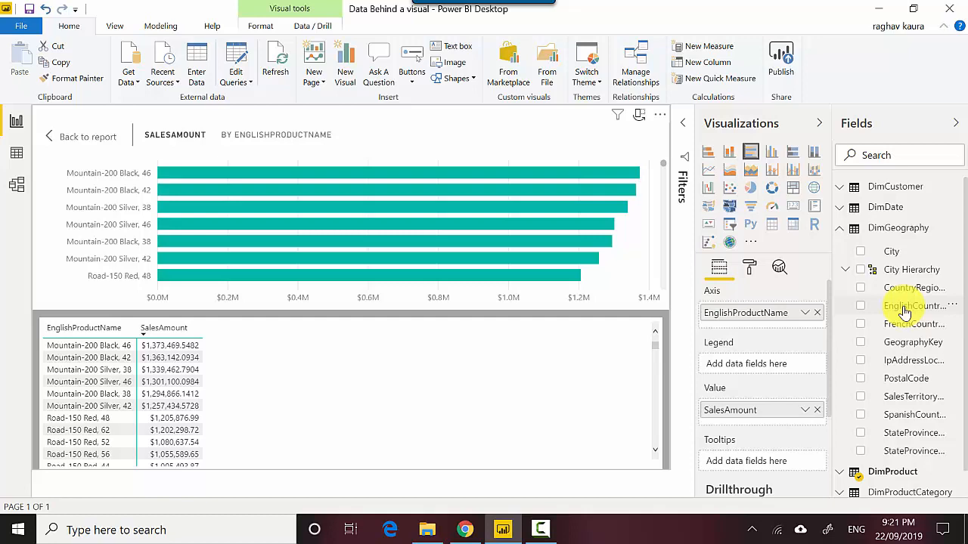
Step: Add EnglishCountryRegionName from DimGeography as the bar chart's legend
{"action": "left_click_drag", "start_coordinate": [914, 305], "coordinate": [751, 374]}
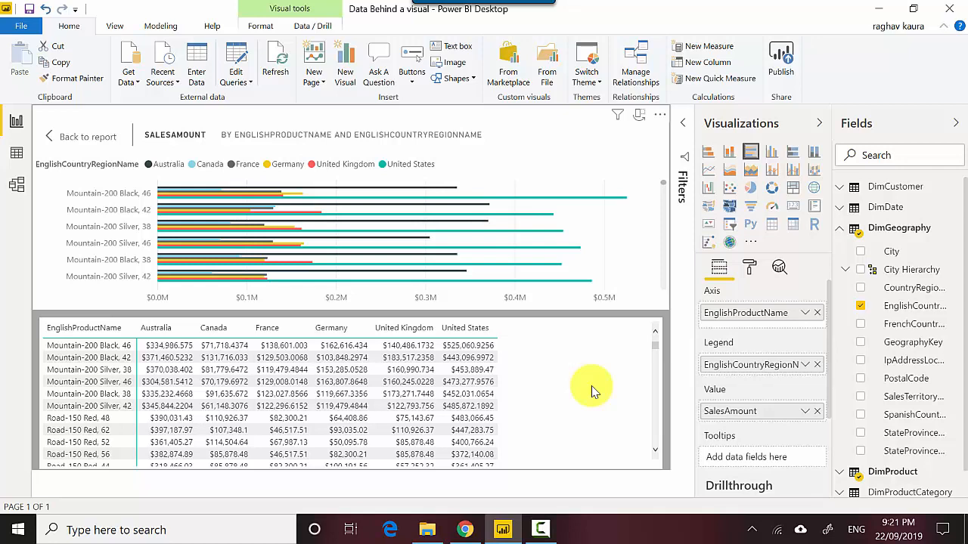
{"action": "mouse_move", "coordinate": [813, 359]}
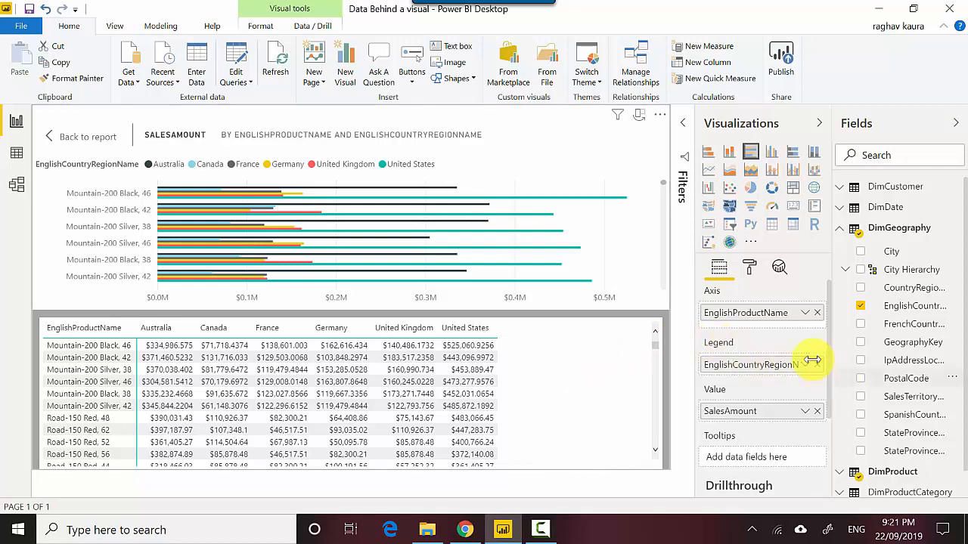